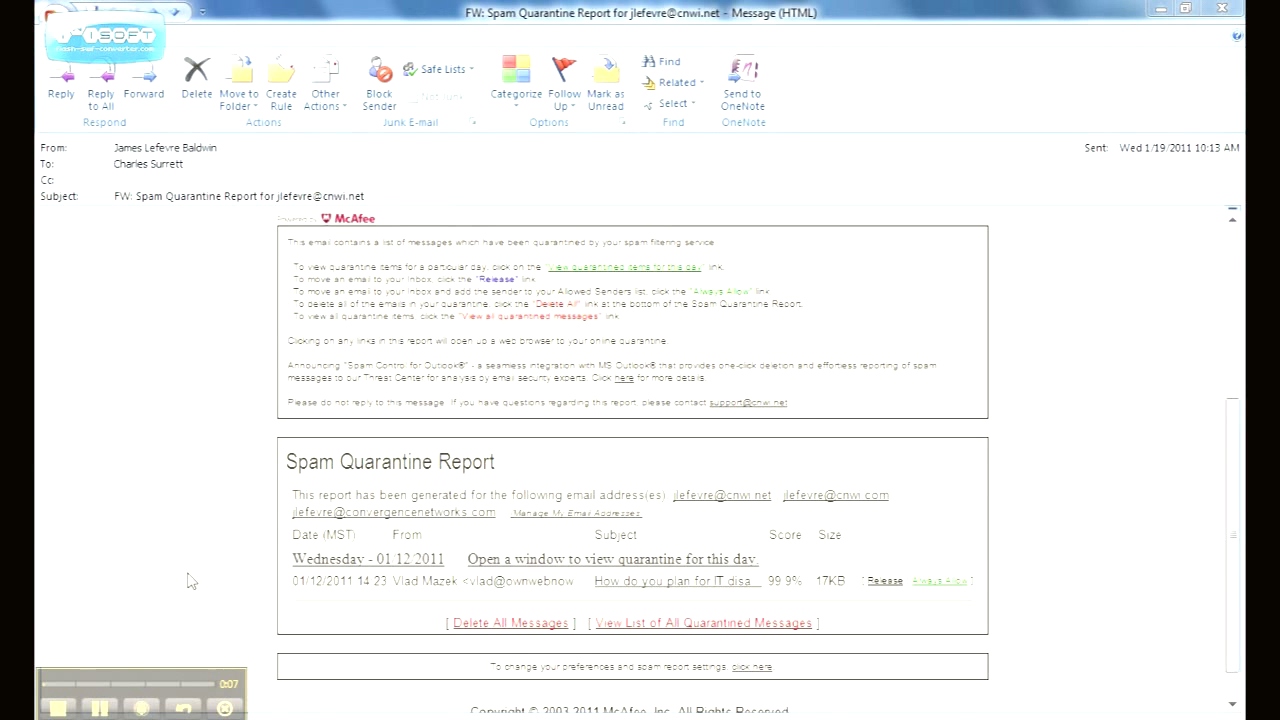
mouse_move(230, 562)
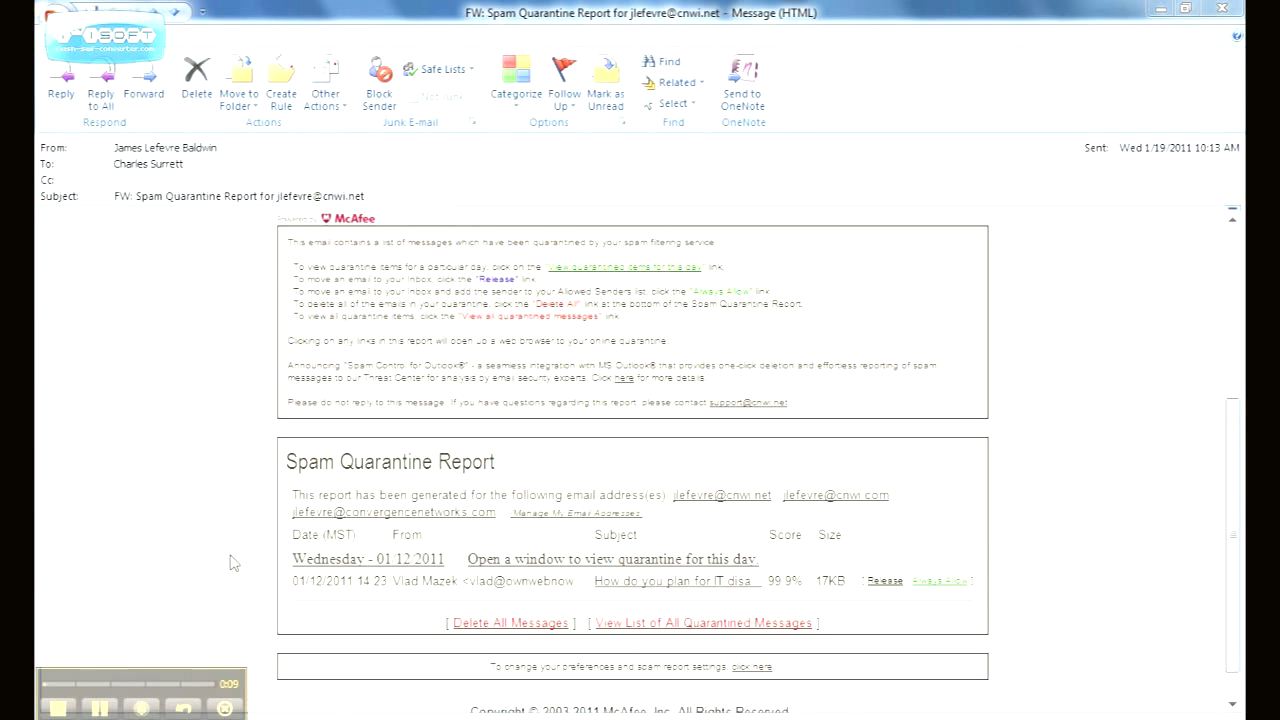
mouse_move(350, 595)
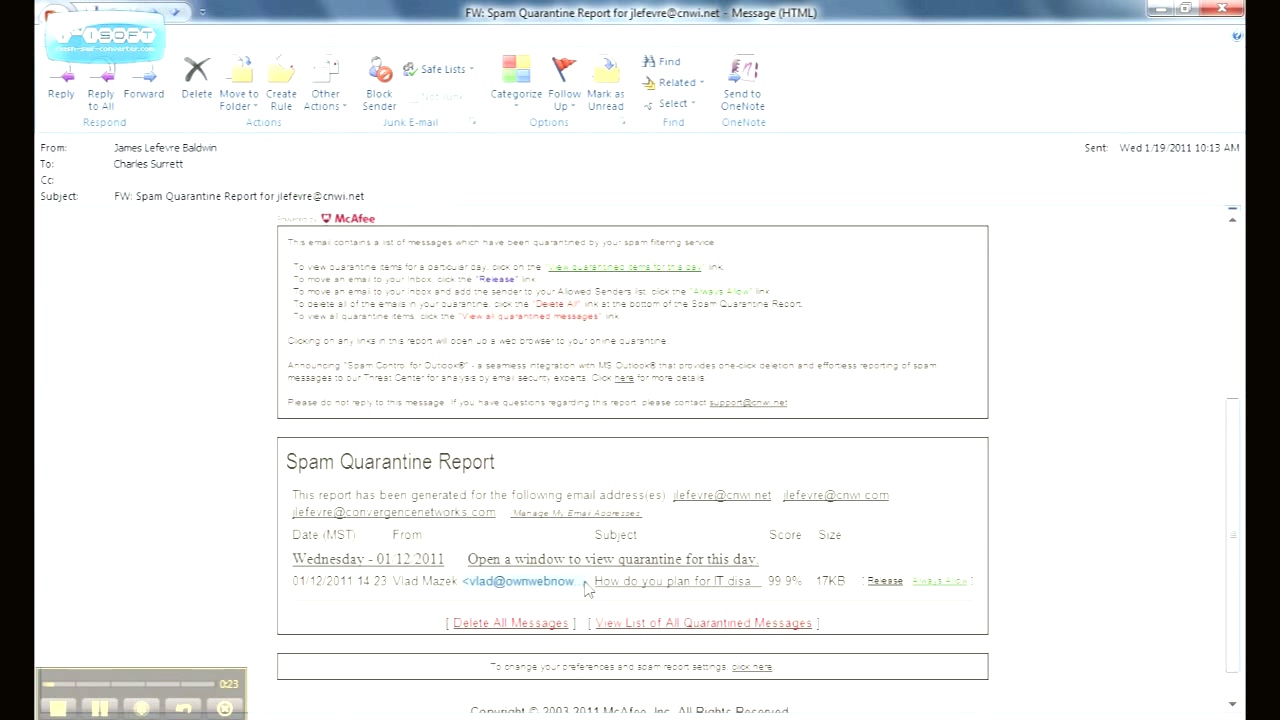
mouse_move(613, 588)
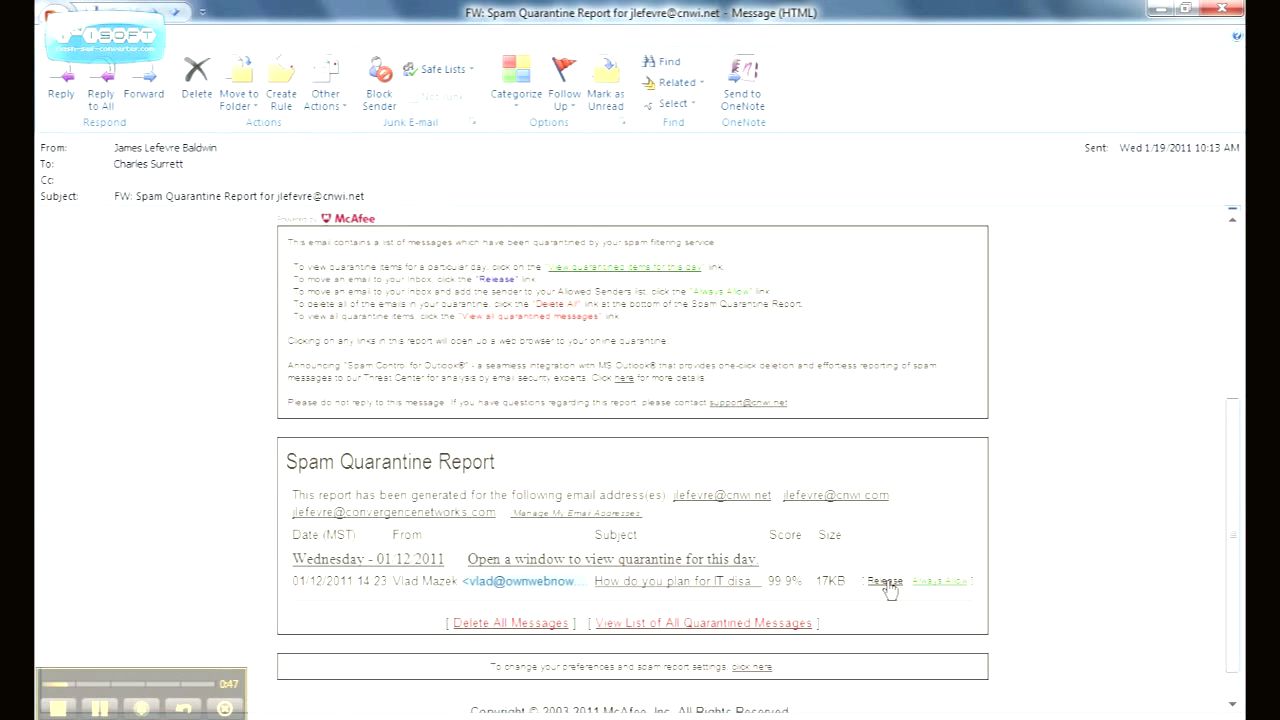
mouse_move(940, 580)
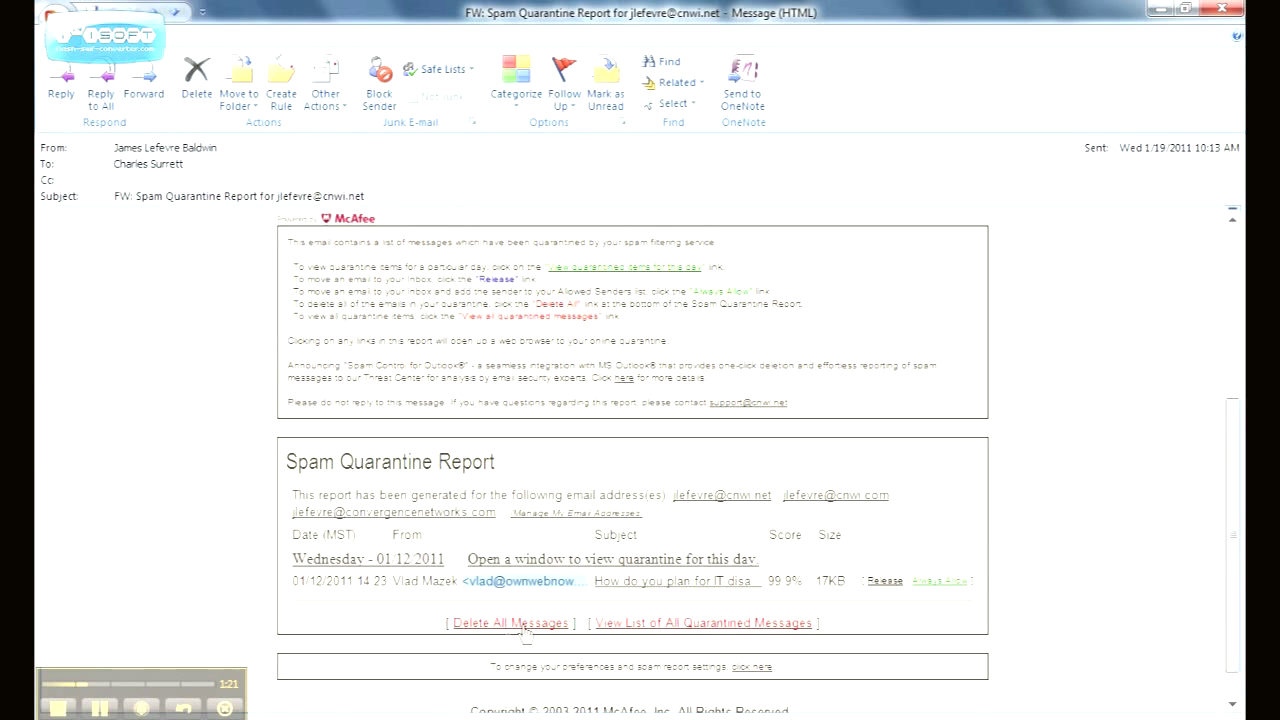
mouse_move(703, 622)
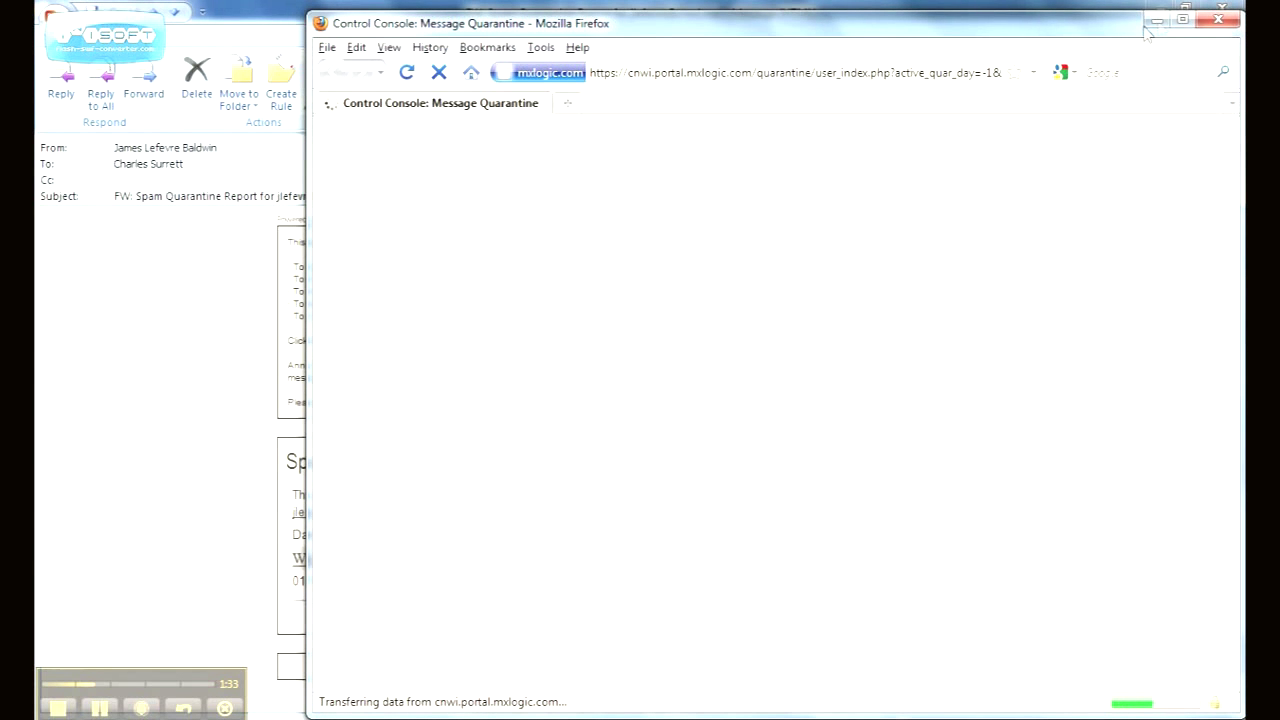
- Maximize the window, filter quarantine to the third address, then return to Any of my email addresses
left_click(1183, 19)
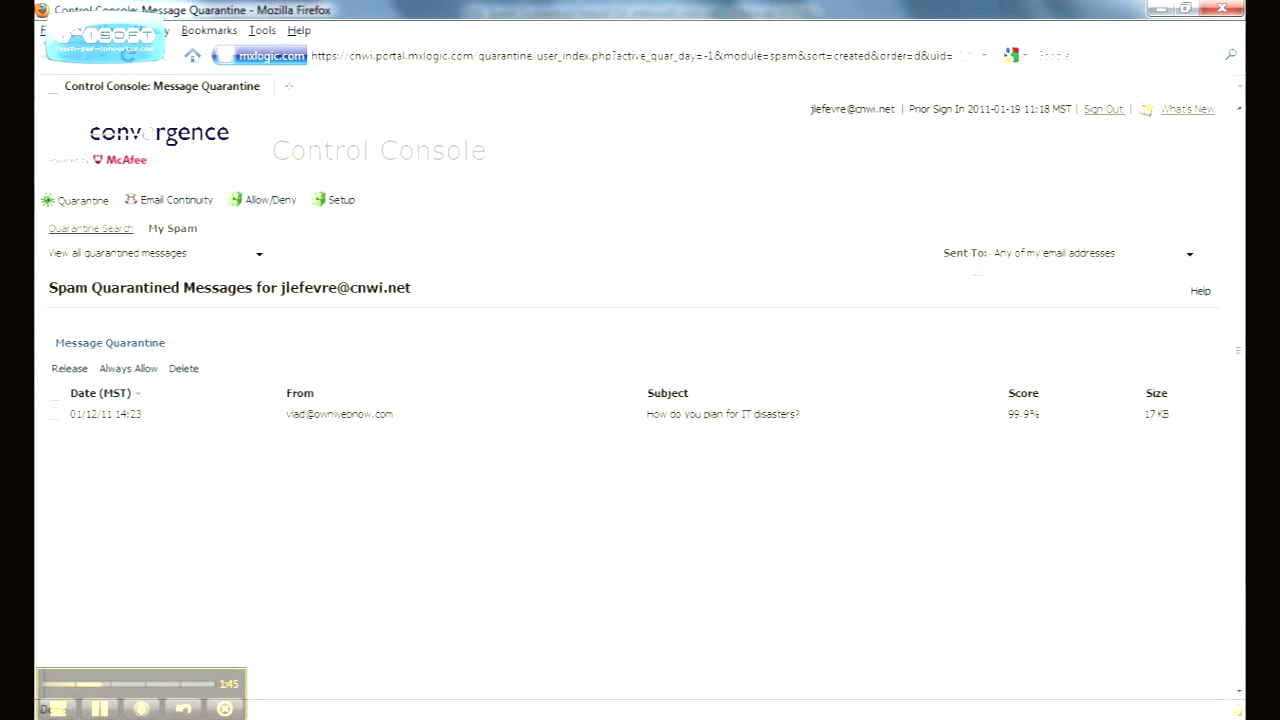
left_click(1188, 252)
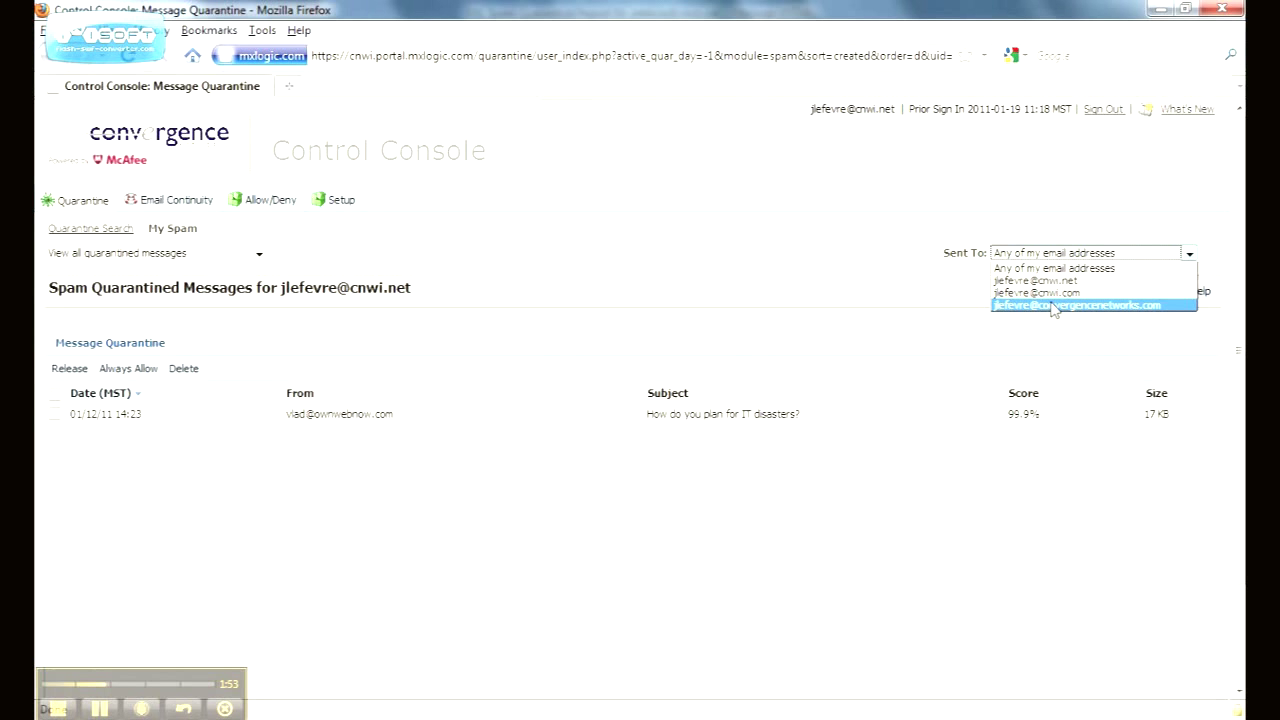
left_click(1077, 305)
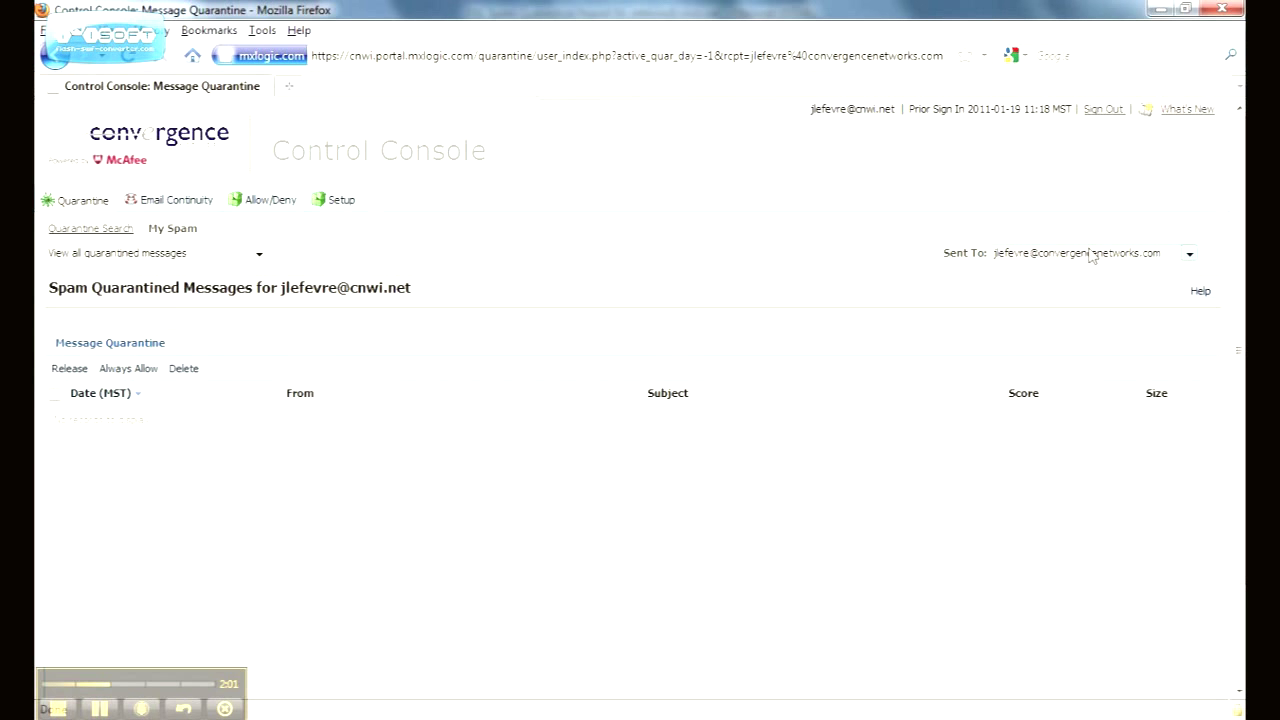
left_click(1189, 252)
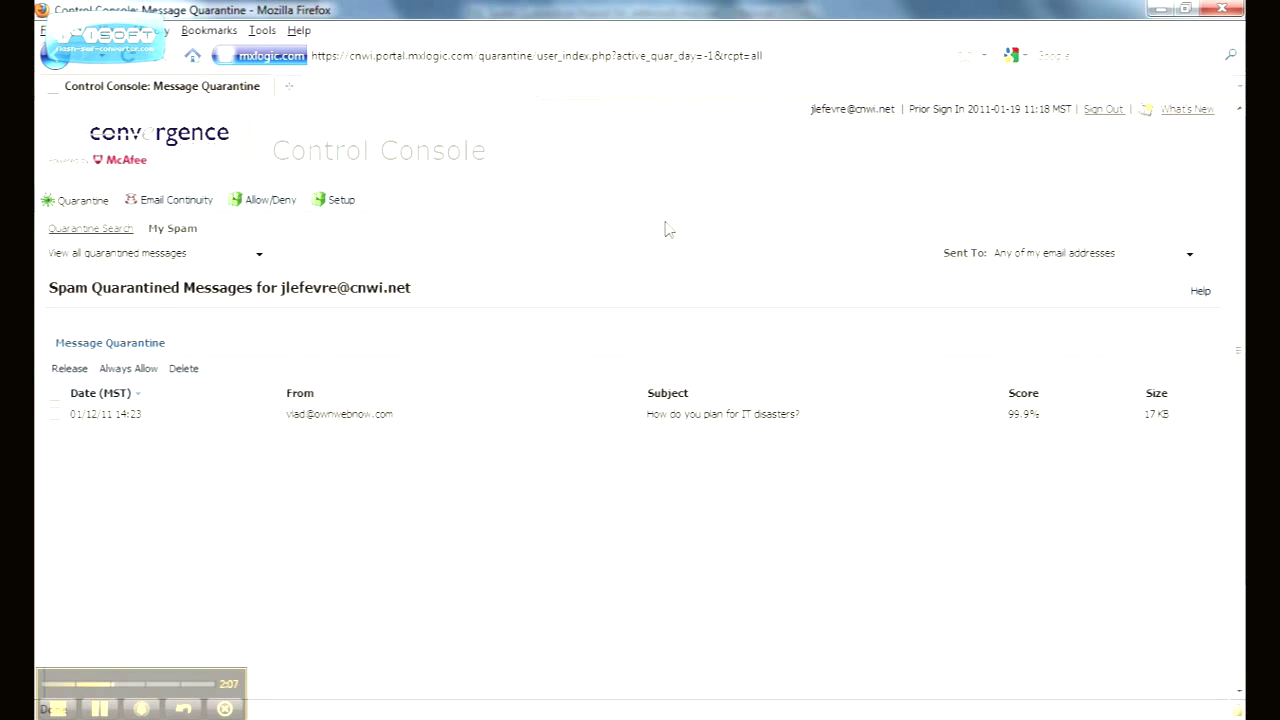
mouse_move(222, 269)
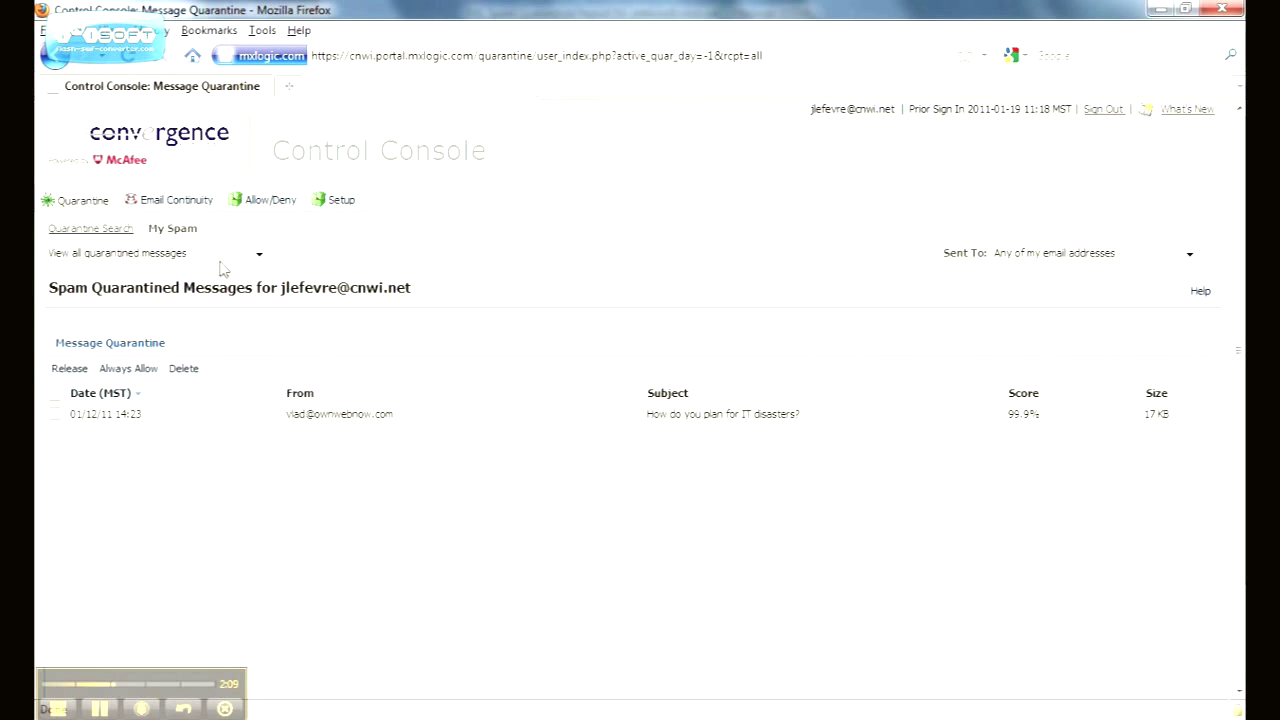
left_click(150, 252)
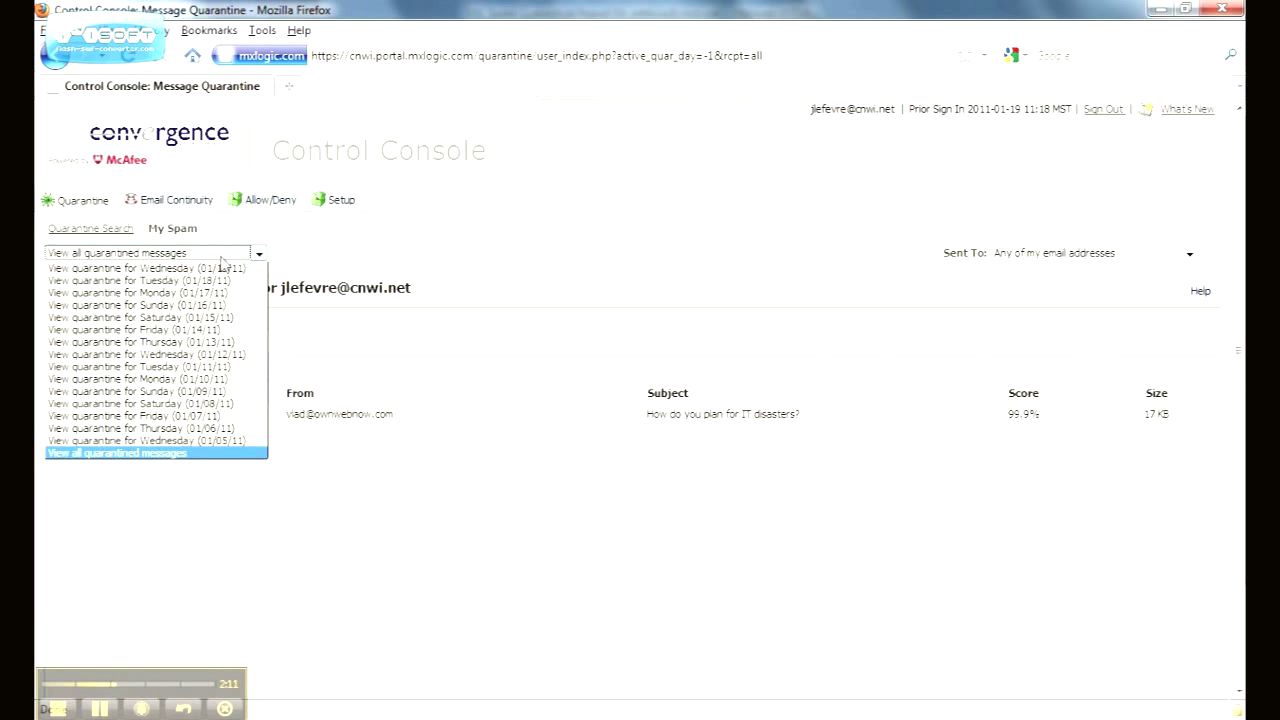
mouse_move(225, 268)
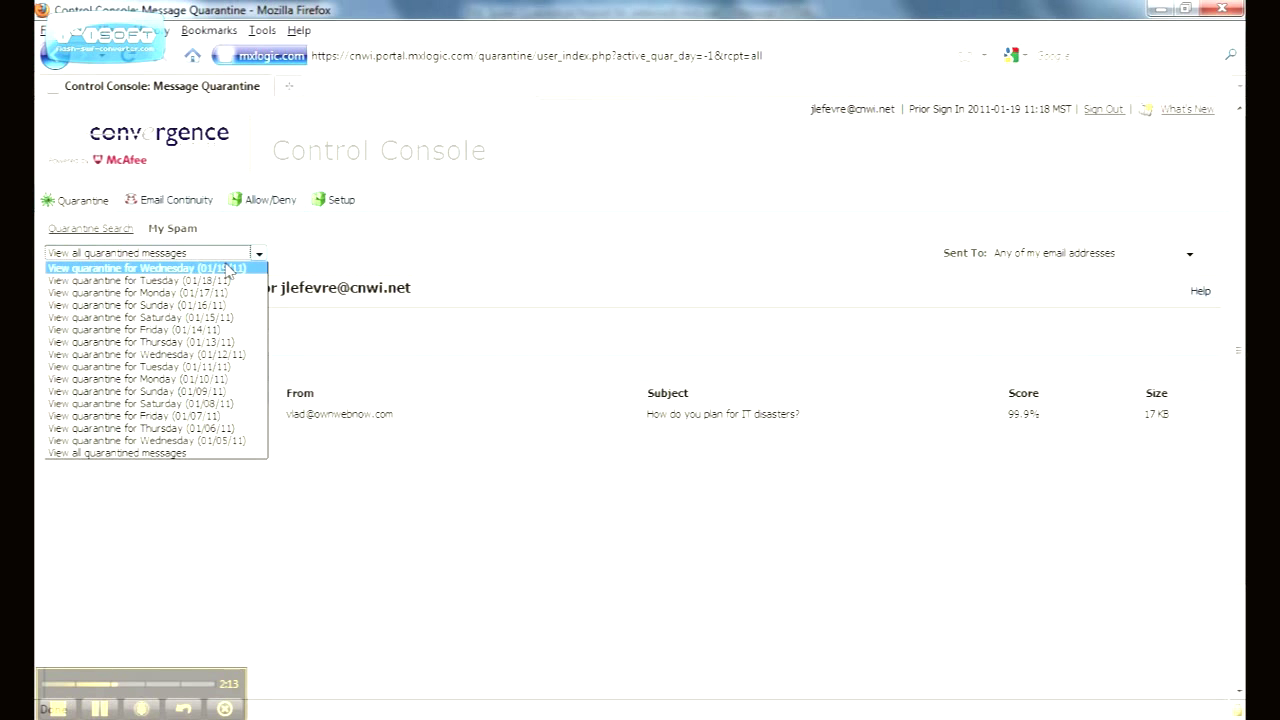
mouse_move(157, 453)
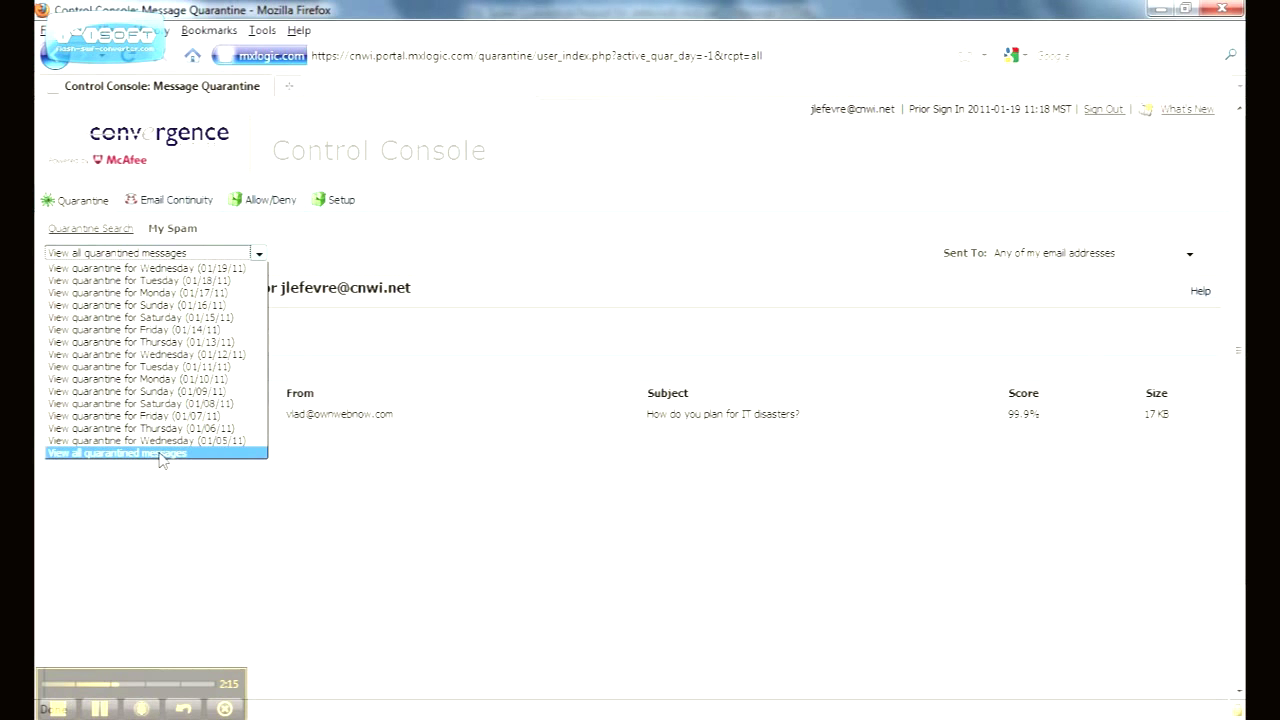
left_click(116, 452)
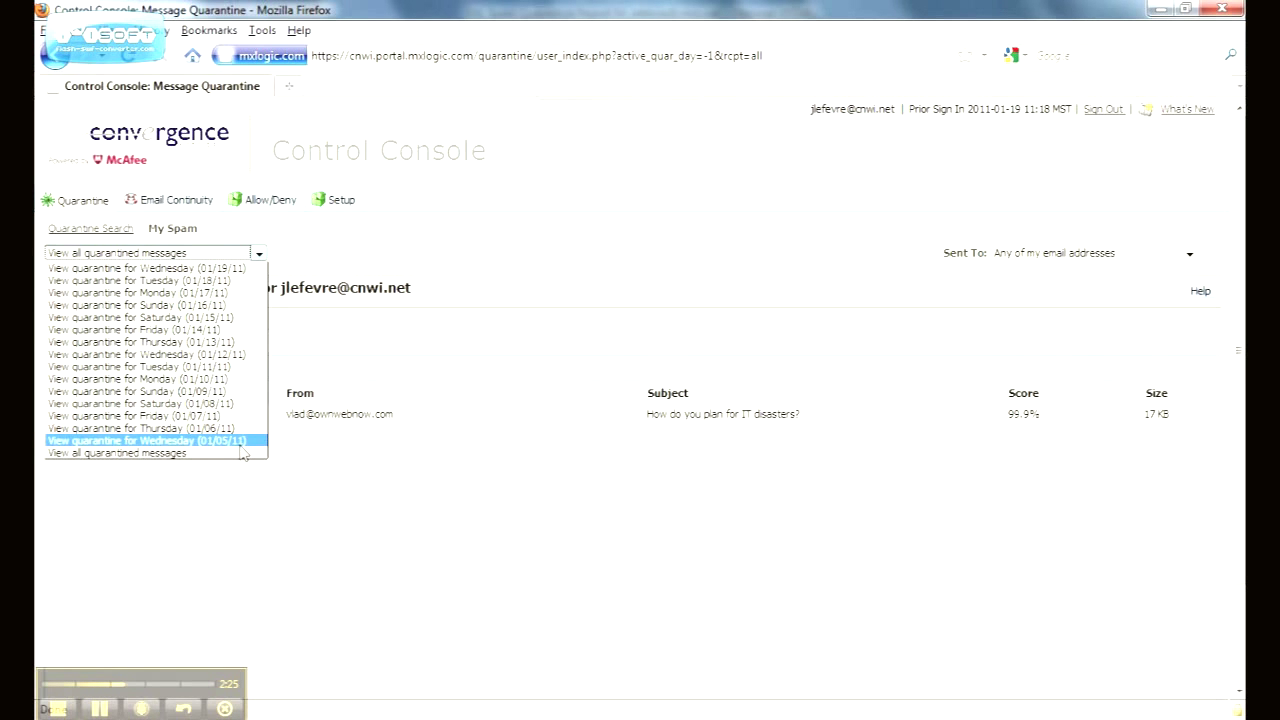
mouse_move(497, 305)
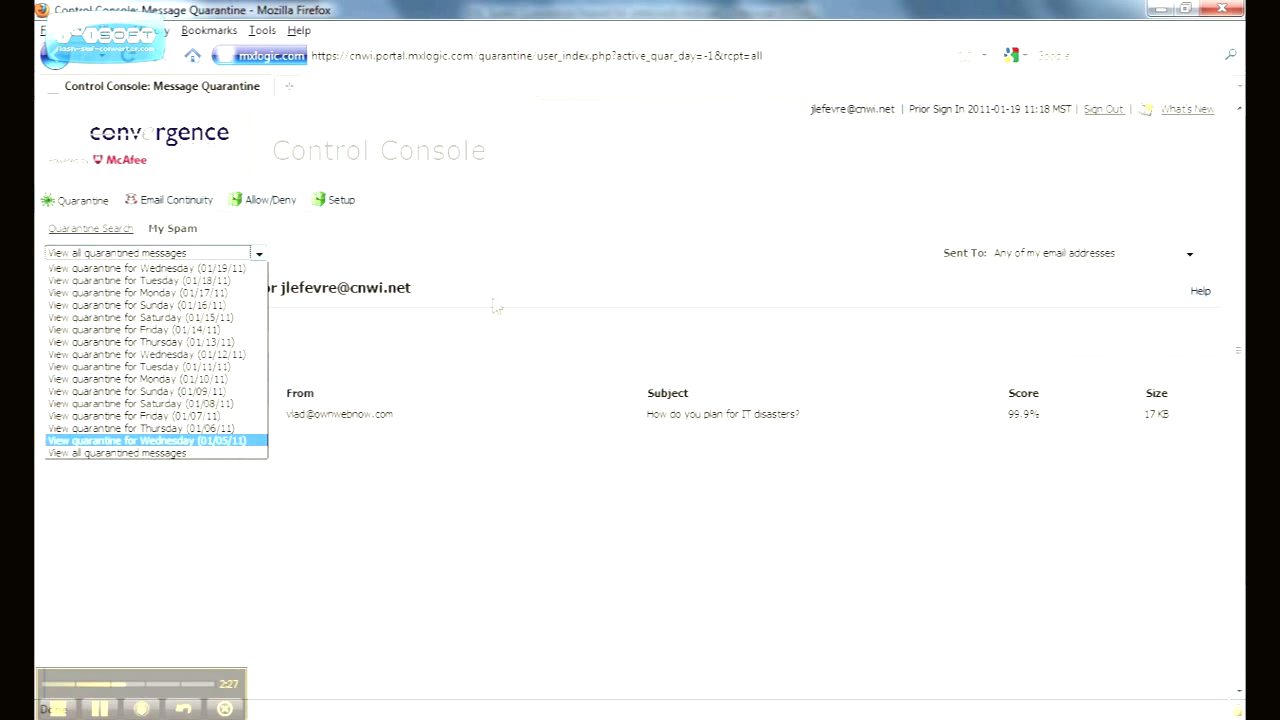
left_click(115, 452)
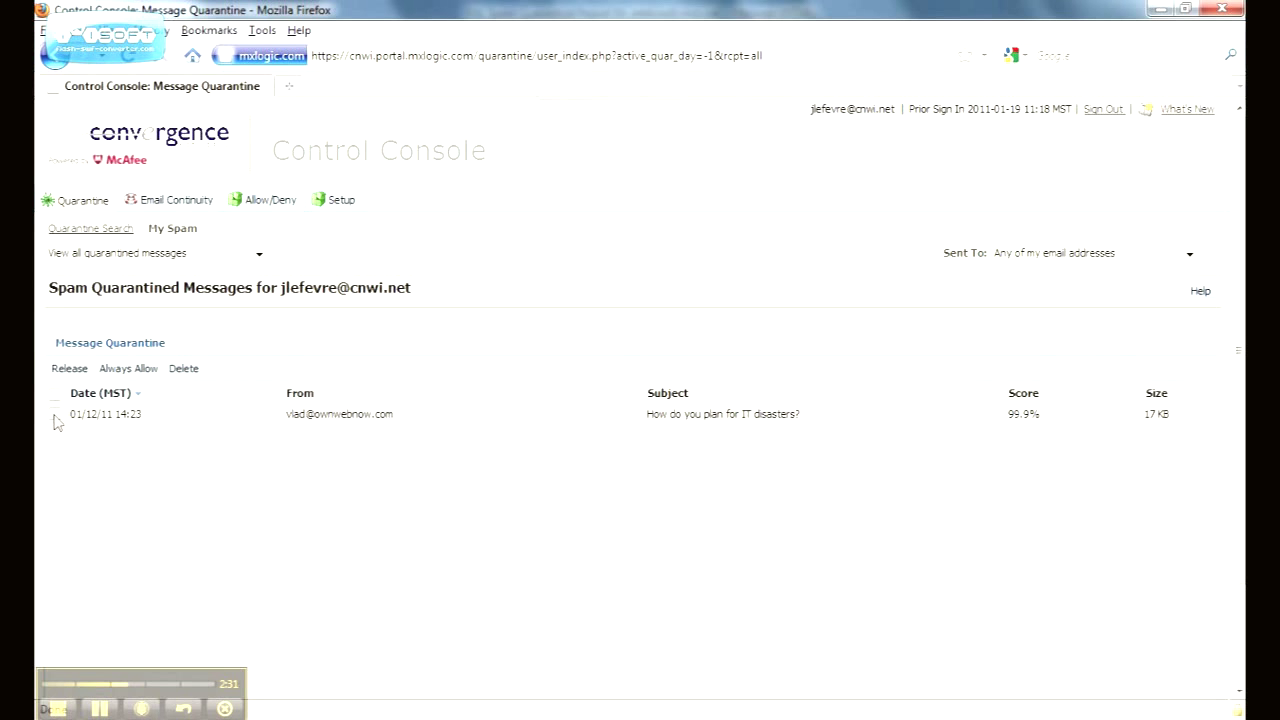
- Select the quarantined IT disasters message and release it
left_click(54, 413)
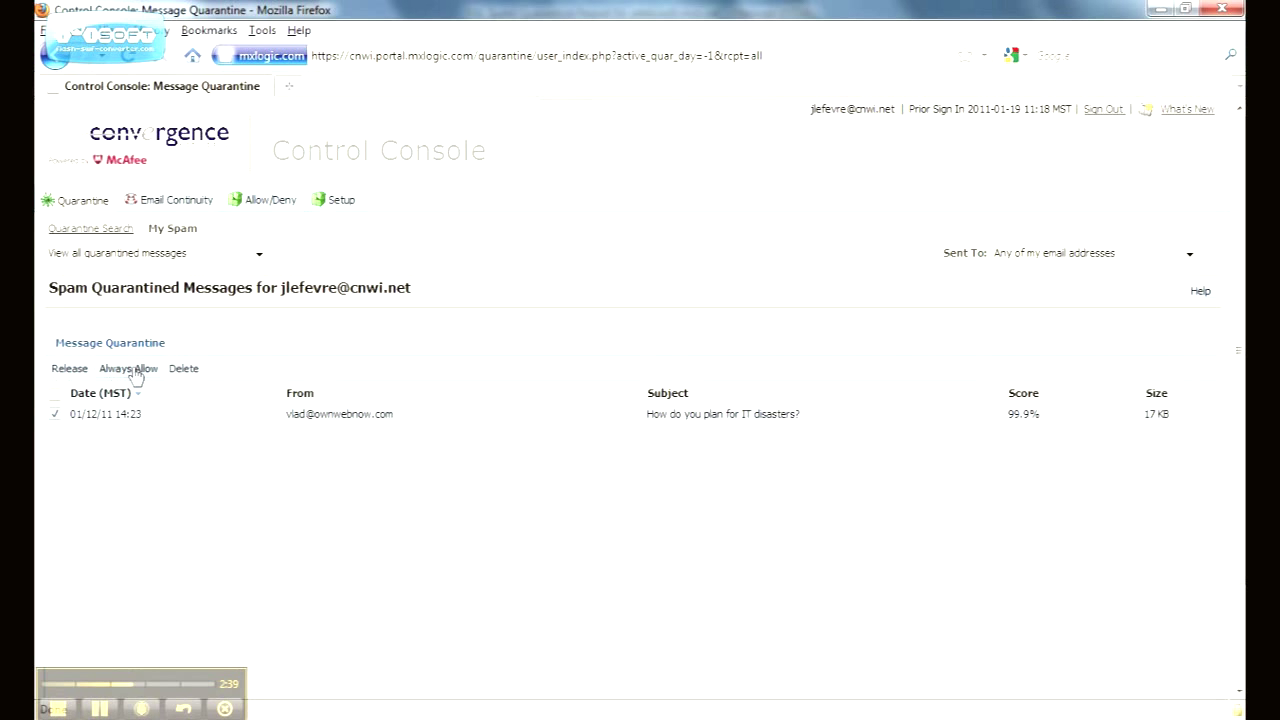
mouse_move(213, 483)
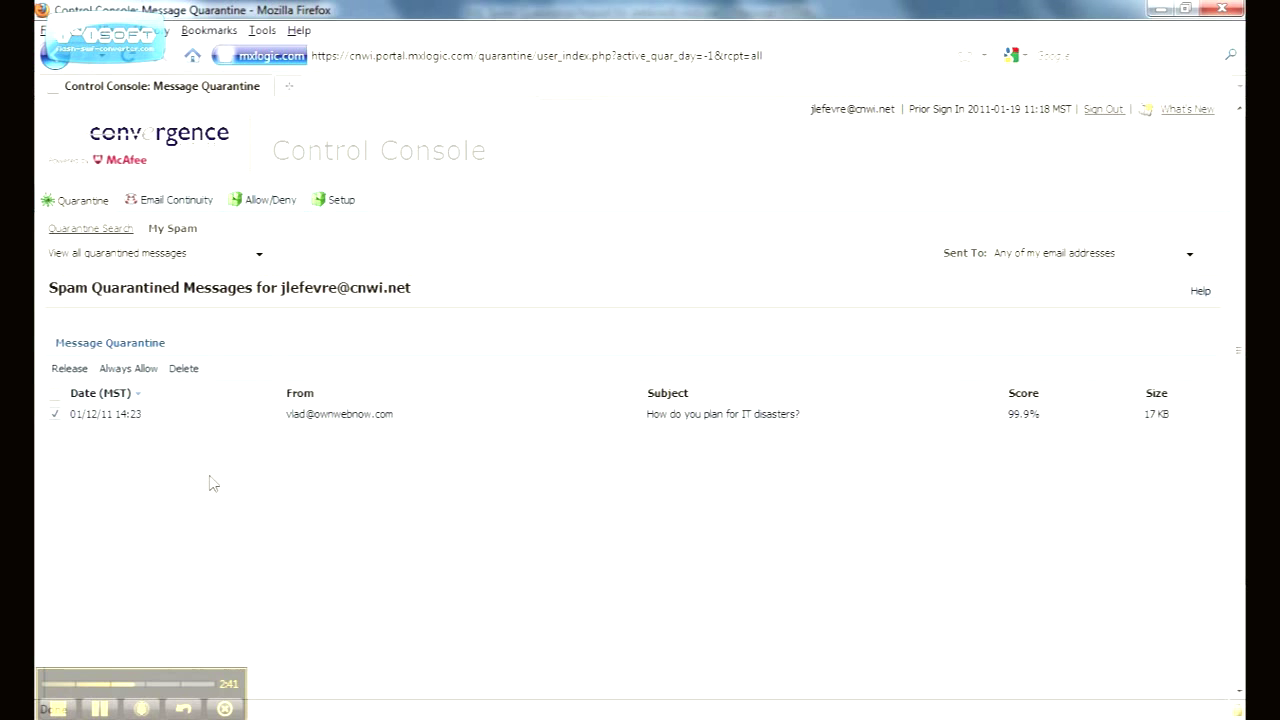
mouse_move(317, 443)
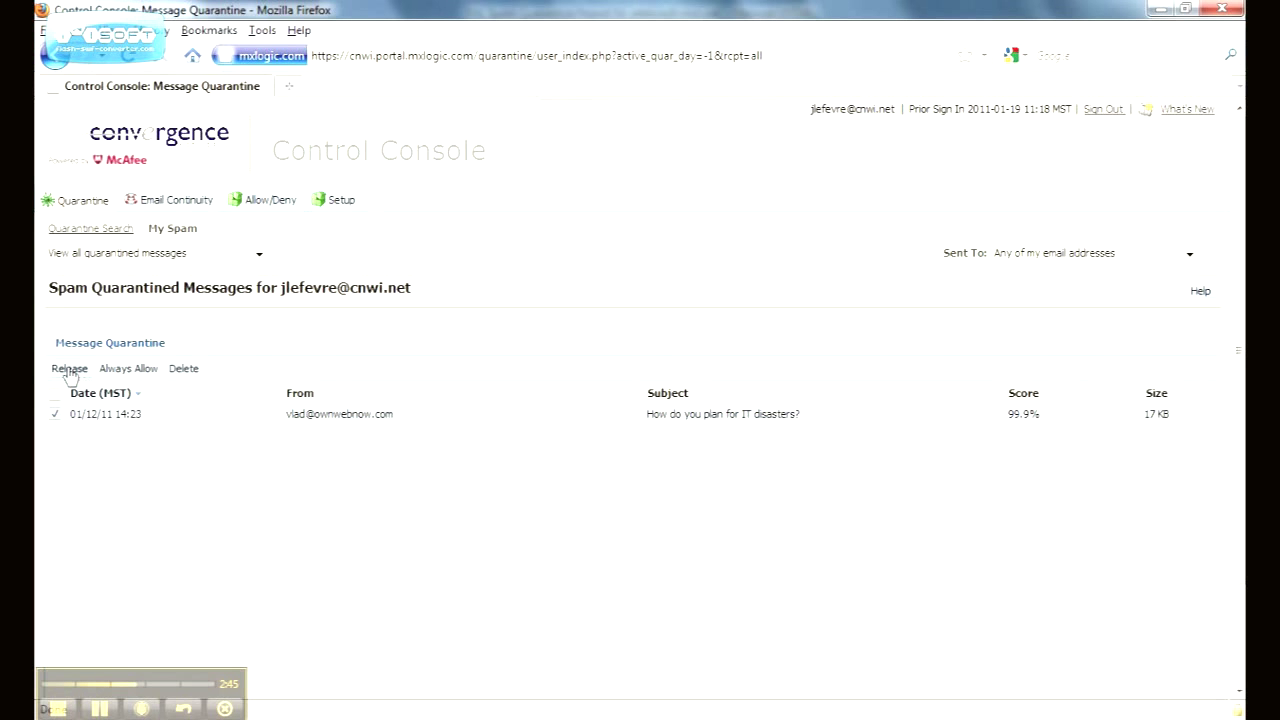
left_click(69, 368)
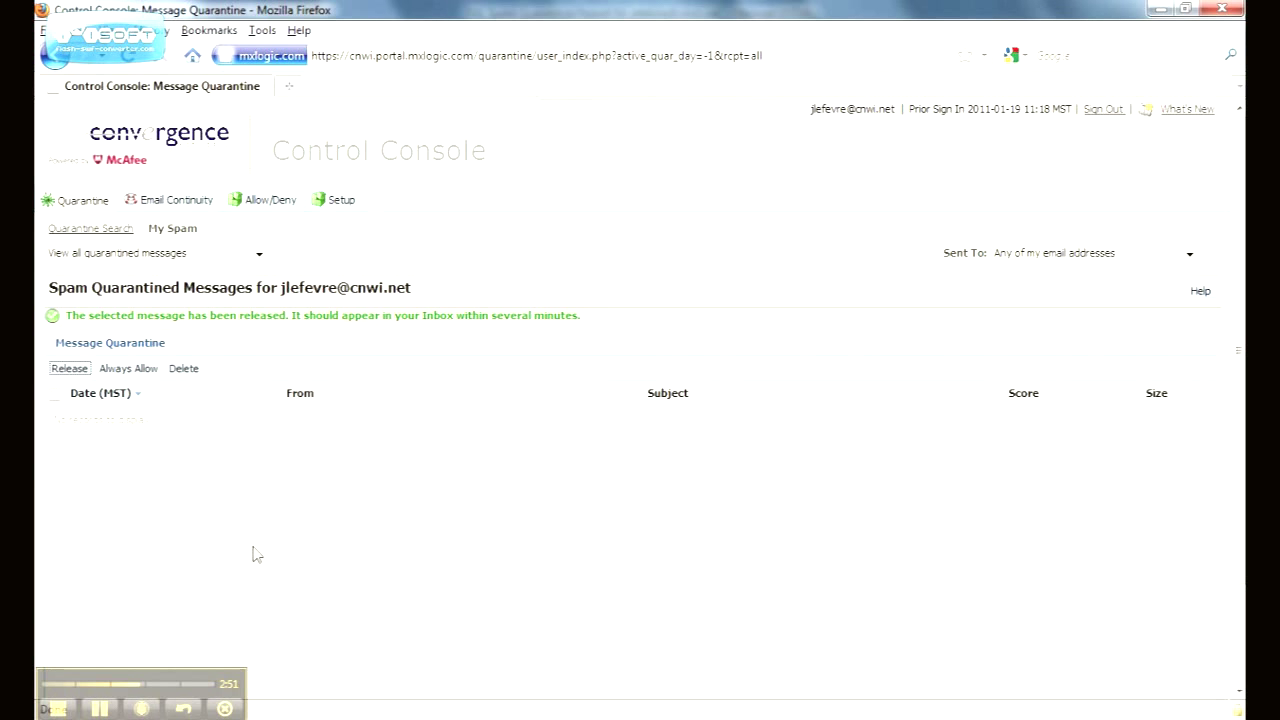
mouse_move(330, 307)
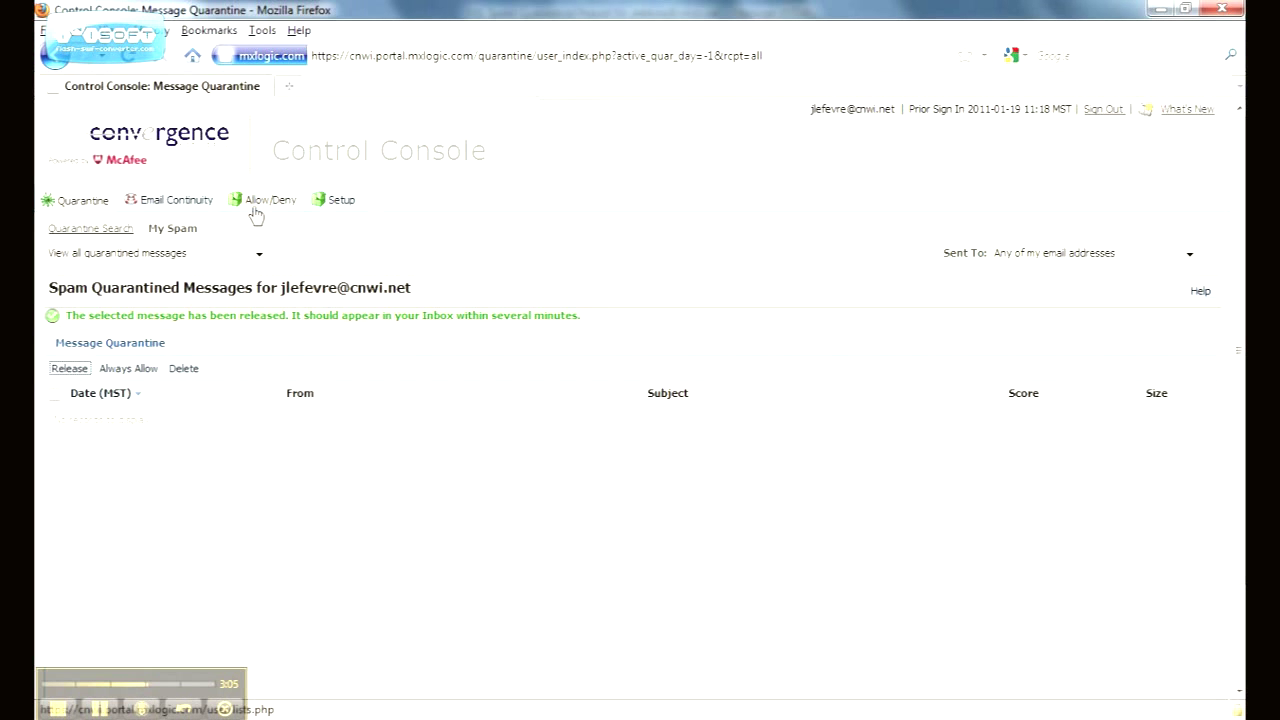
left_click(270, 199)
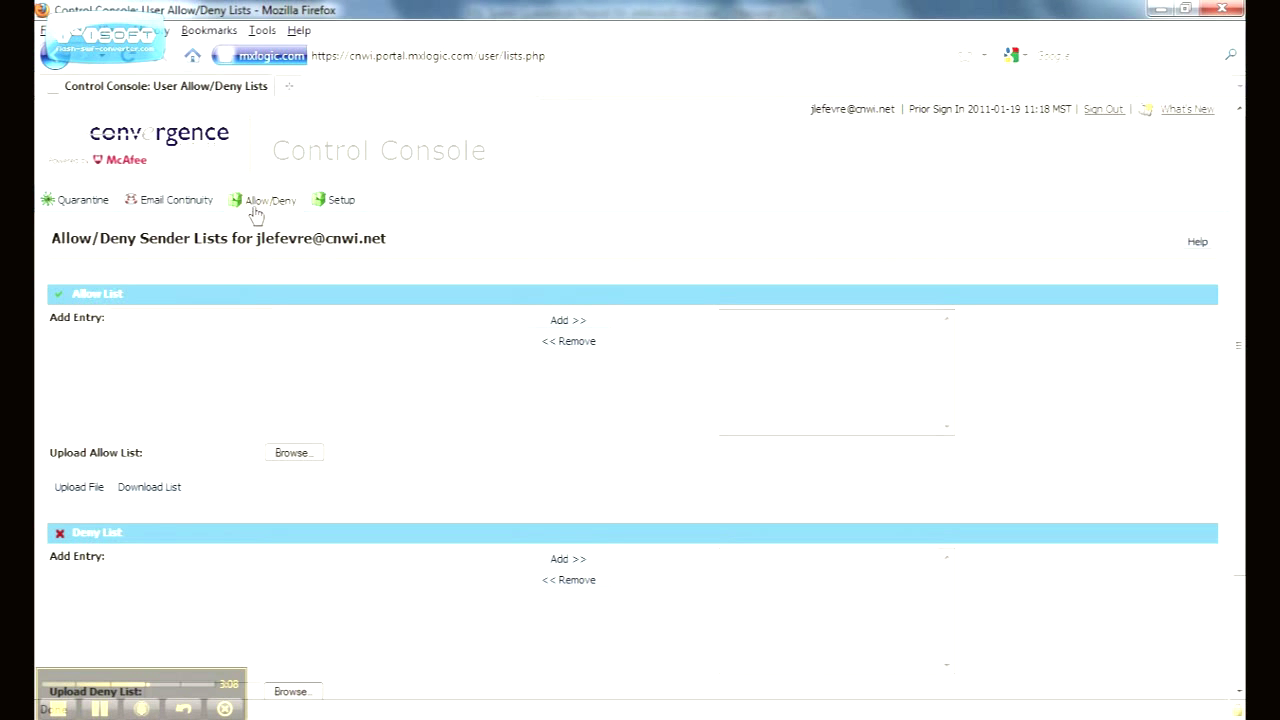
mouse_move(415, 350)
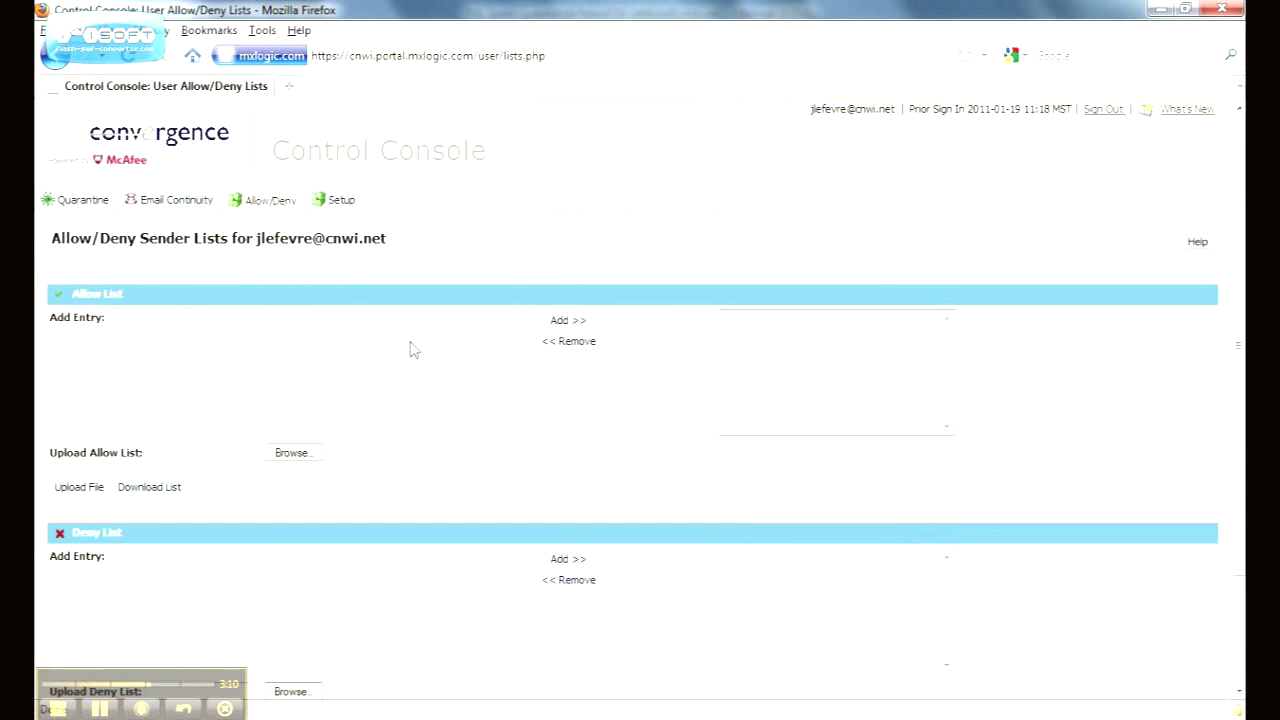
left_click(185, 317)
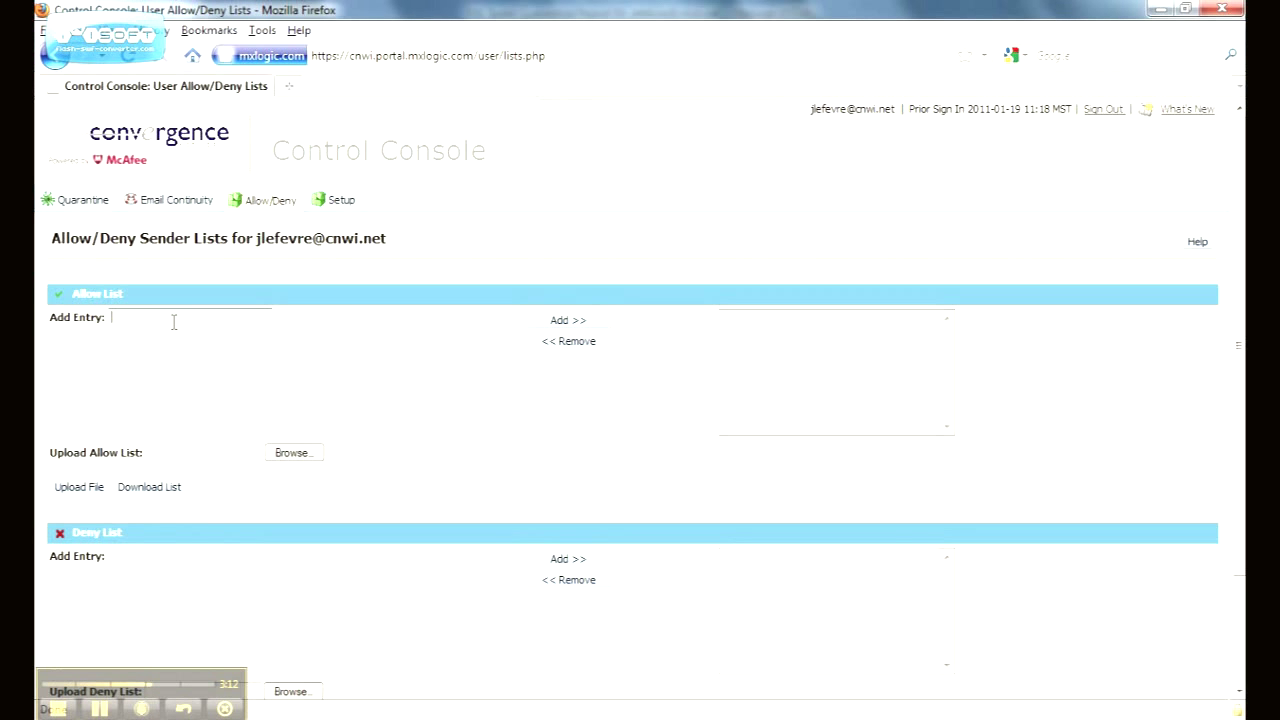
scroll("down", 3)
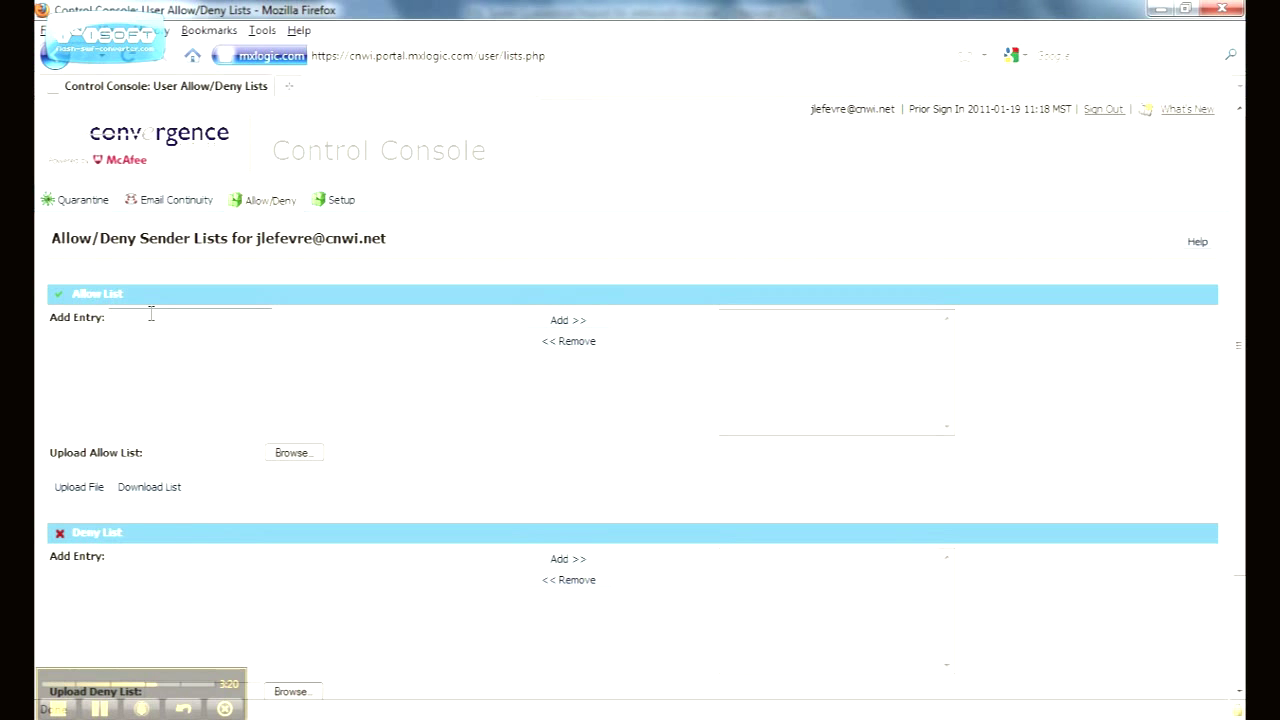
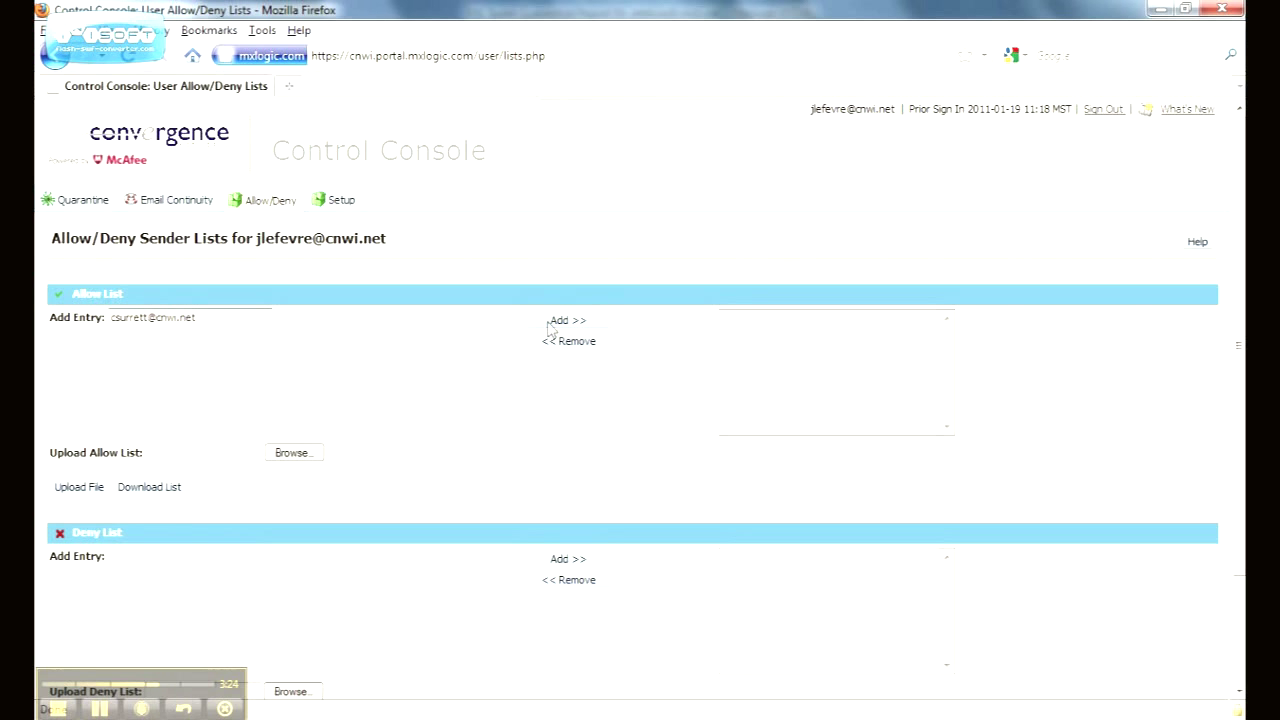
left_click(567, 320)
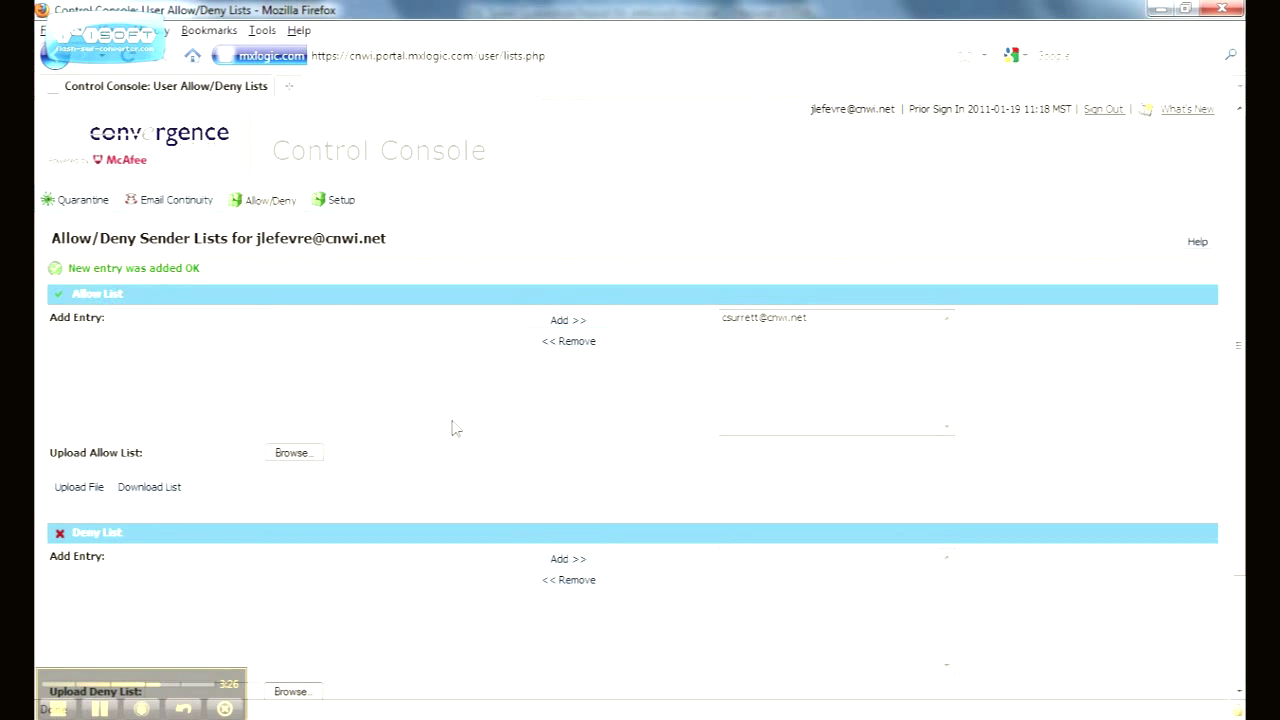
mouse_move(785, 328)
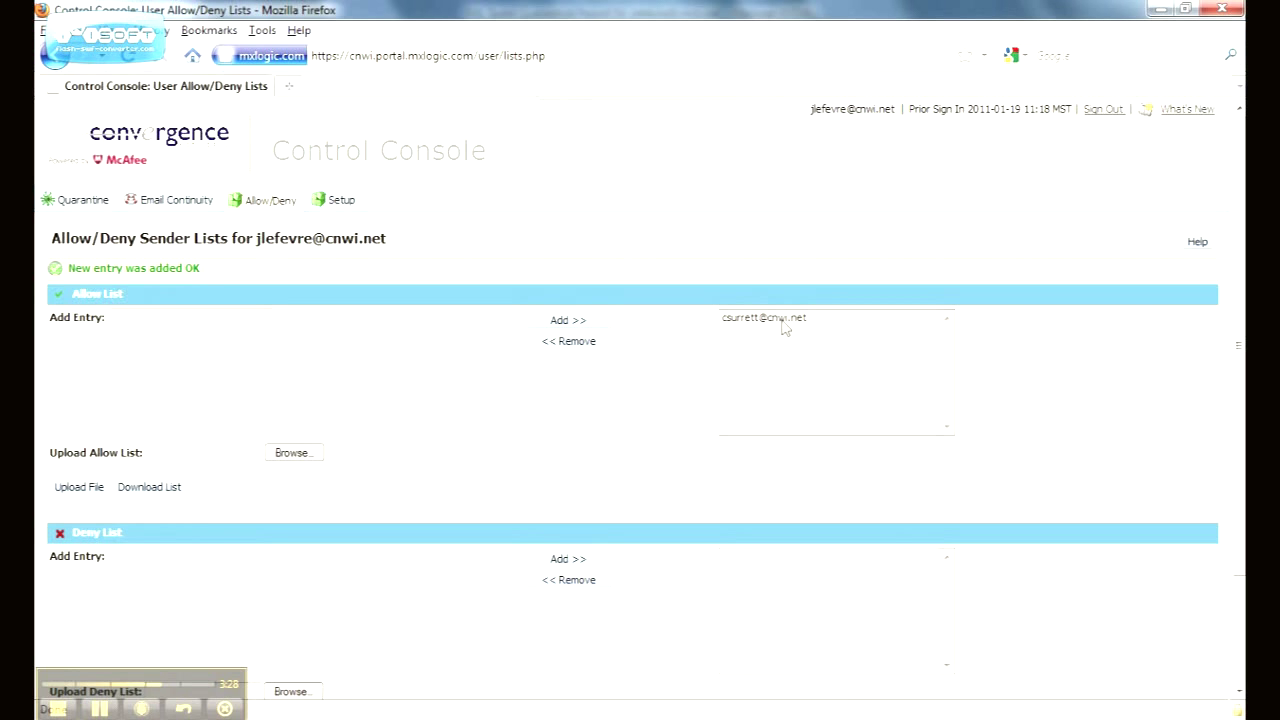
mouse_move(252, 244)
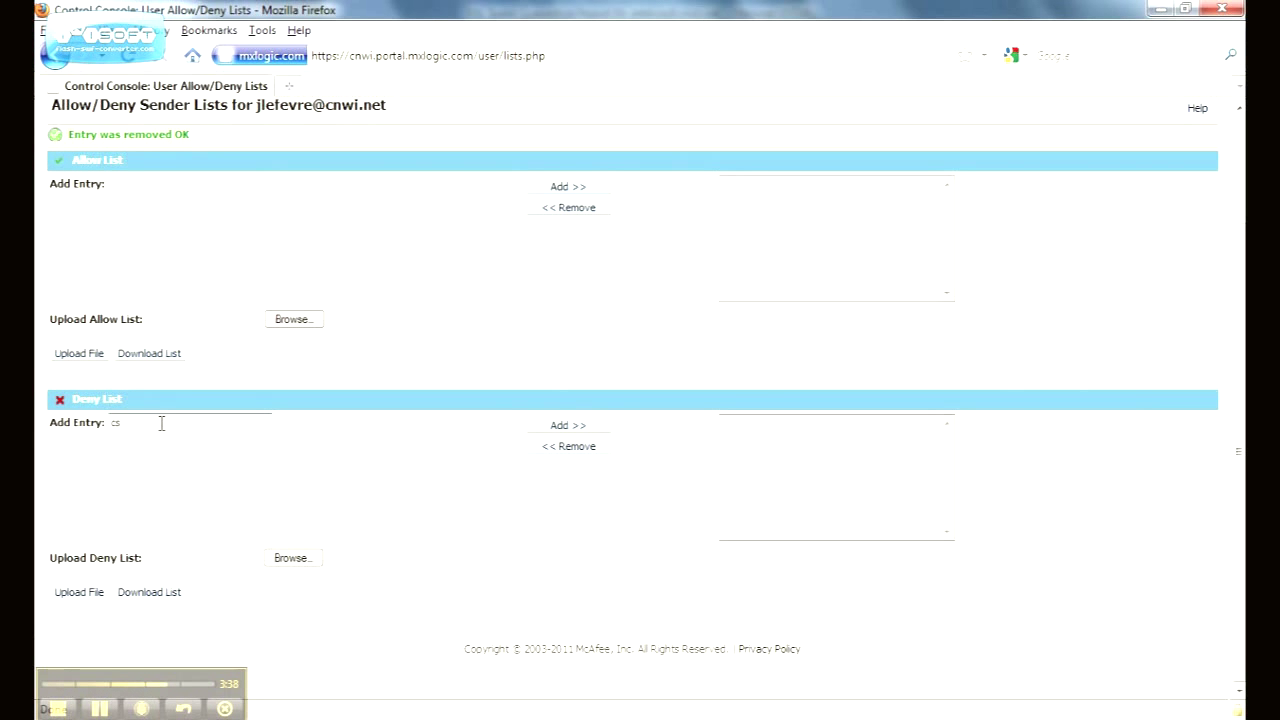
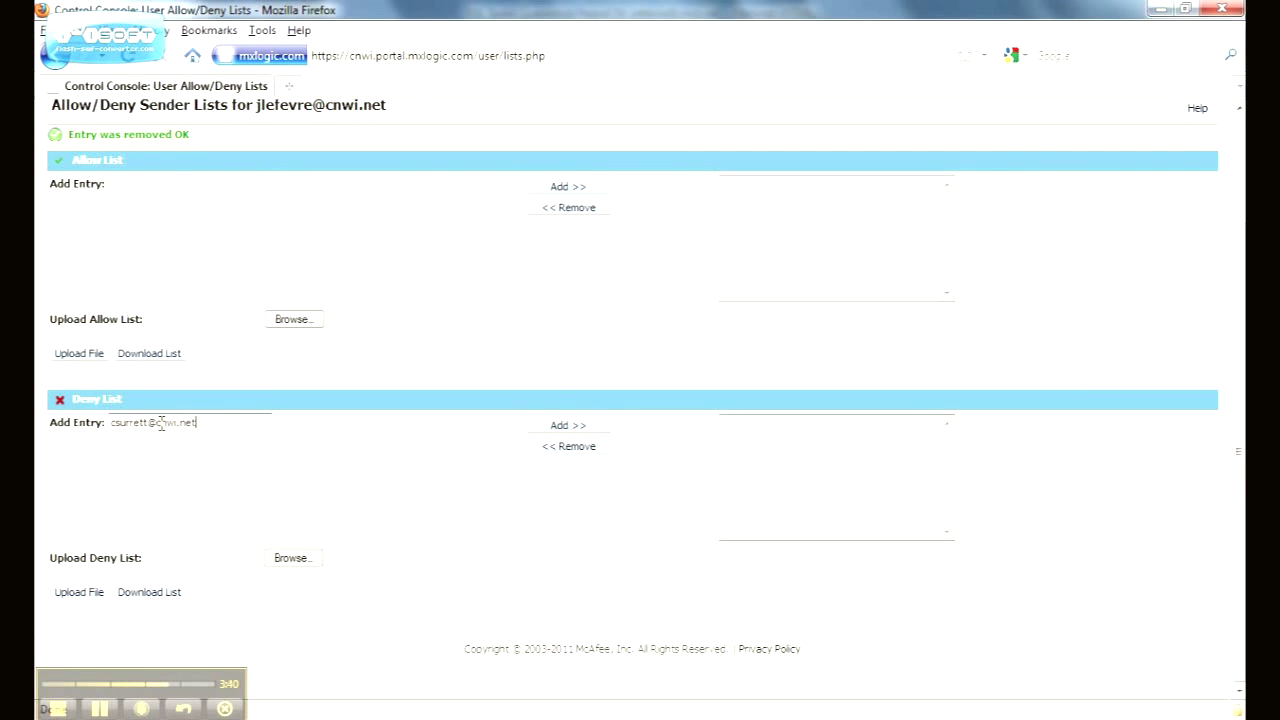
left_click(567, 425)
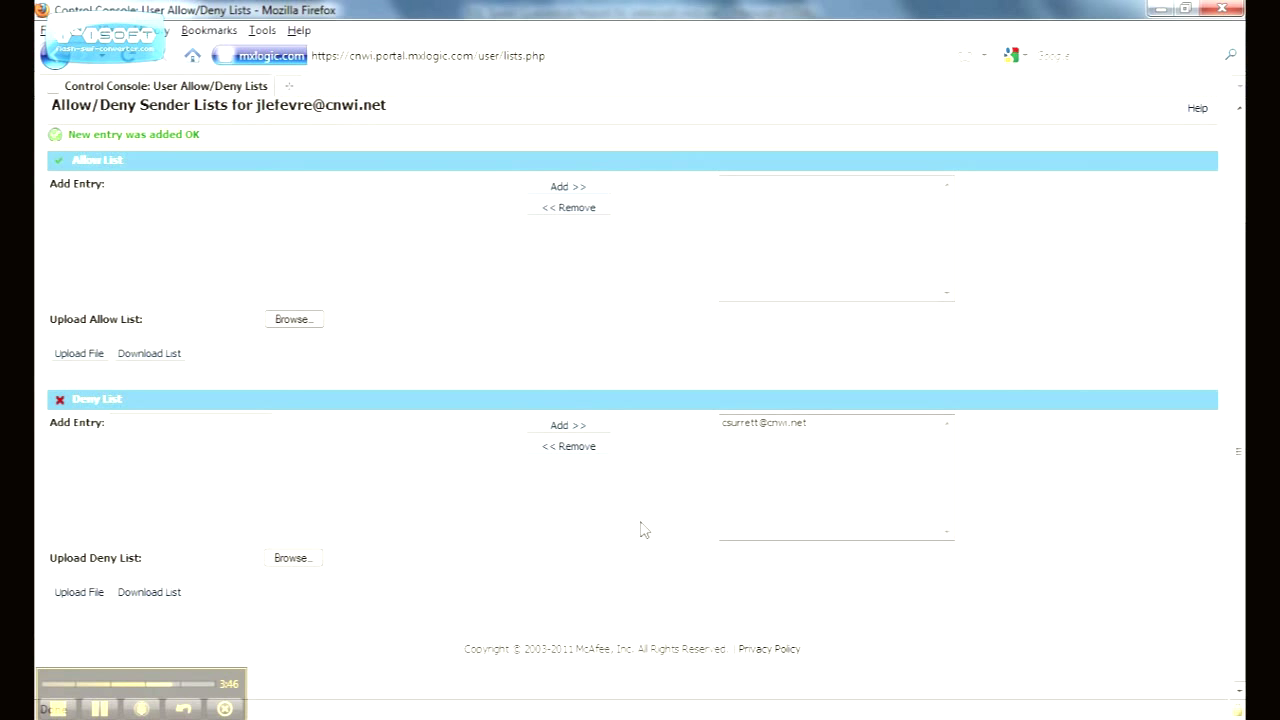
mouse_move(758, 447)
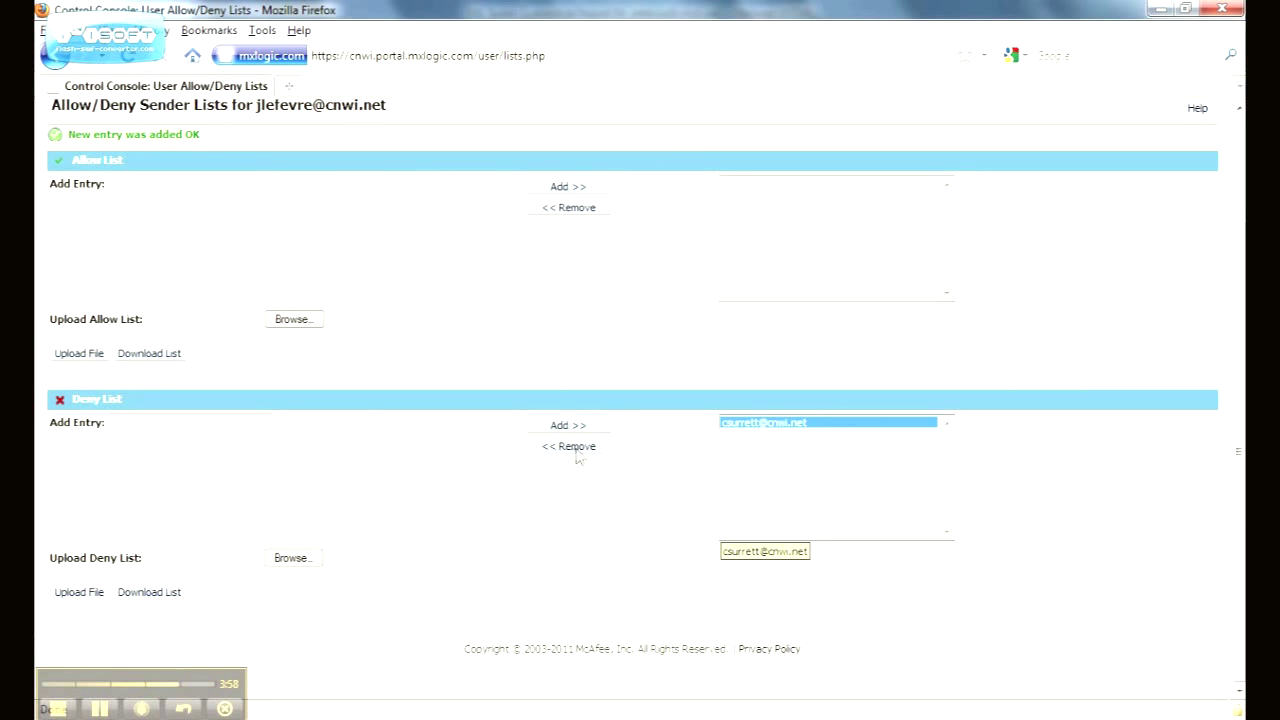
left_click(568, 446)
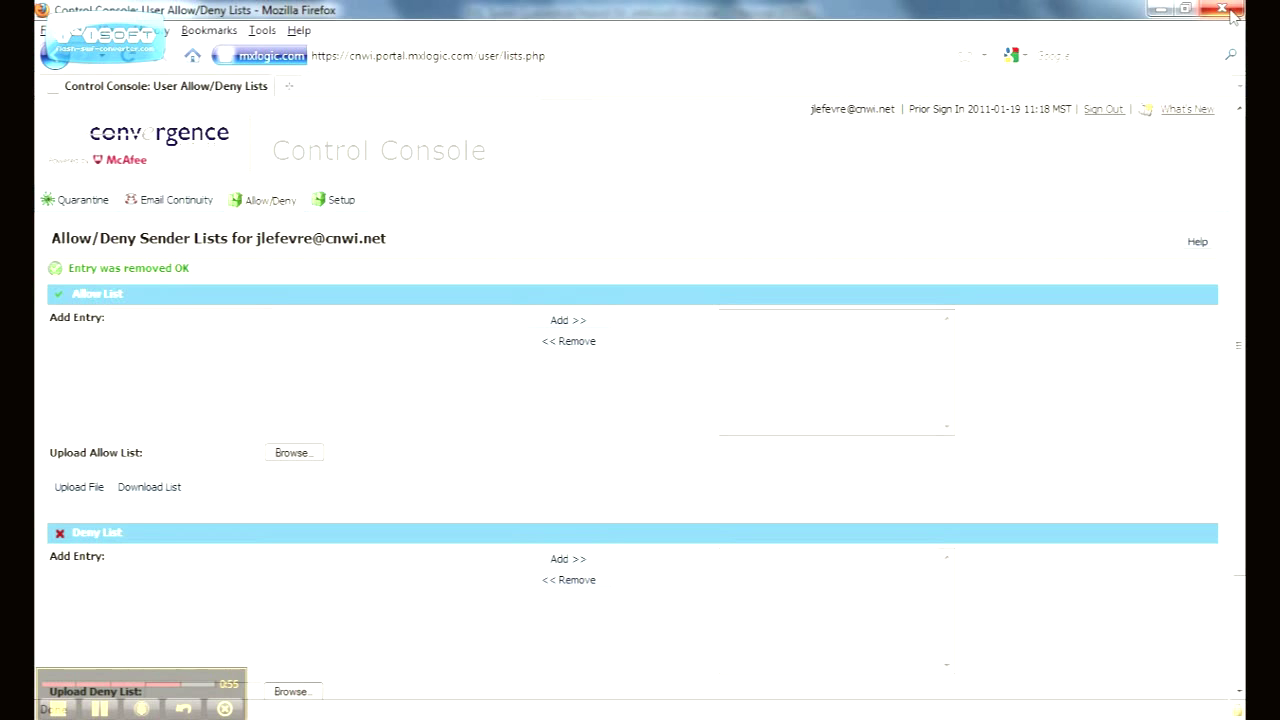
mouse_move(1232, 14)
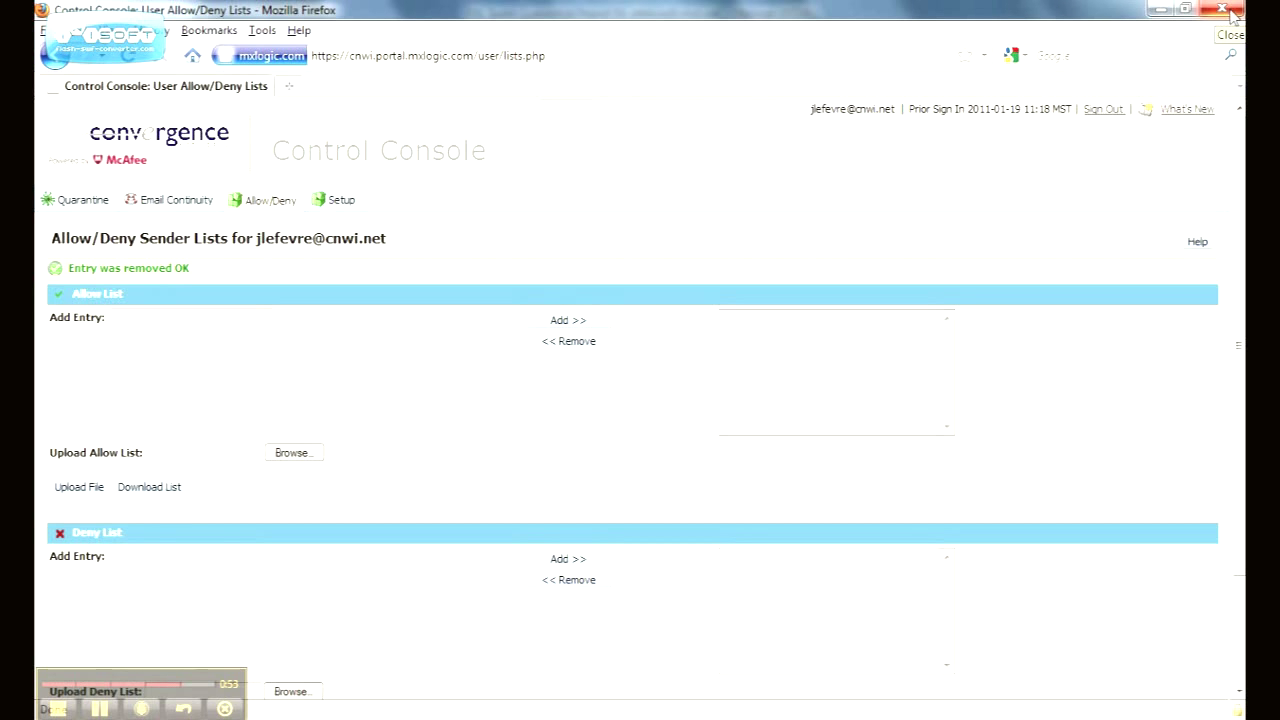